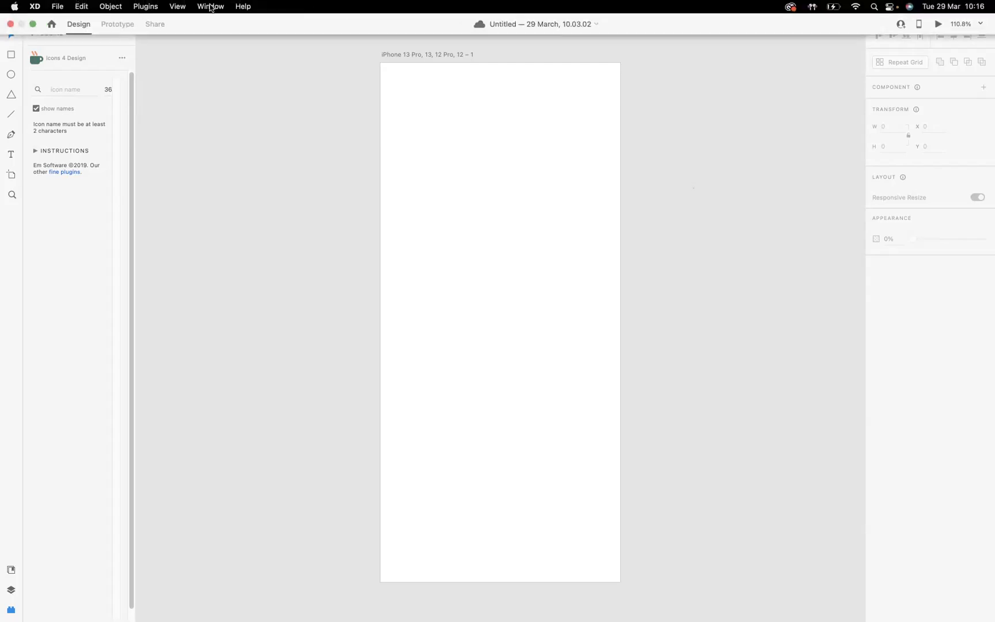
Turn on the four-column layout grid from the View menu.
{"action": "left_click", "coordinate": [178, 6]}
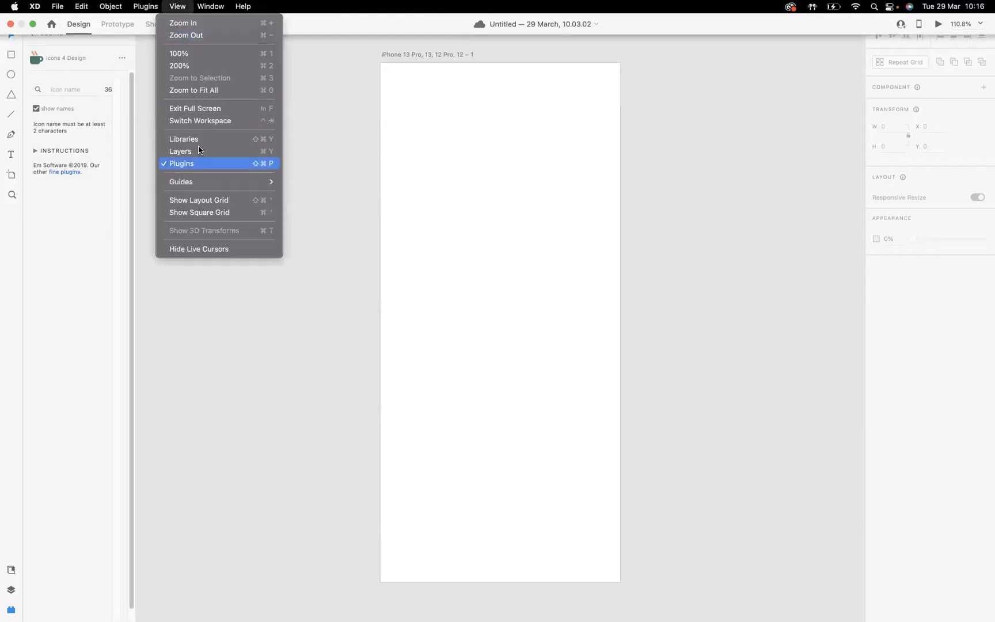
{"action": "mouse_move", "coordinate": [199, 200]}
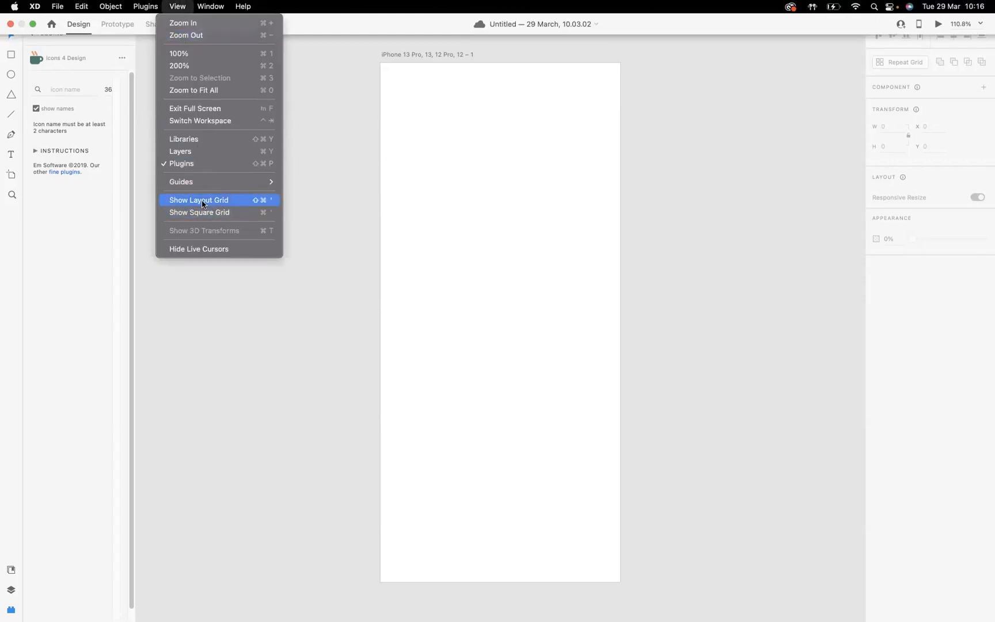
{"action": "left_click", "coordinate": [199, 200]}
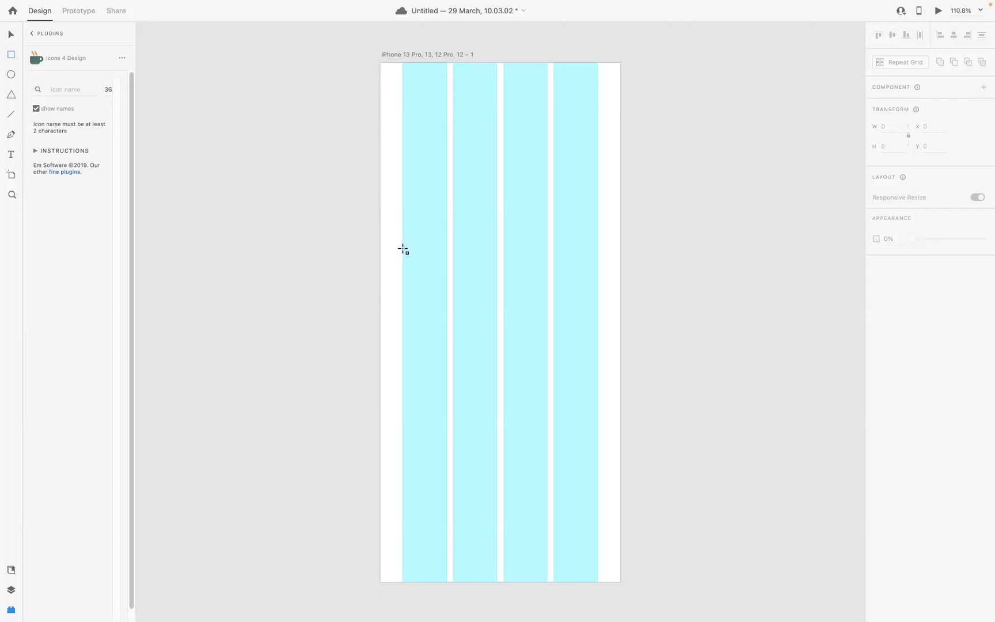
Draw a wide rectangle across the grid columns with a blue fill and no border.
{"action": "left_click_drag", "start_coordinate": [403, 244], "coordinate": [600, 308]}
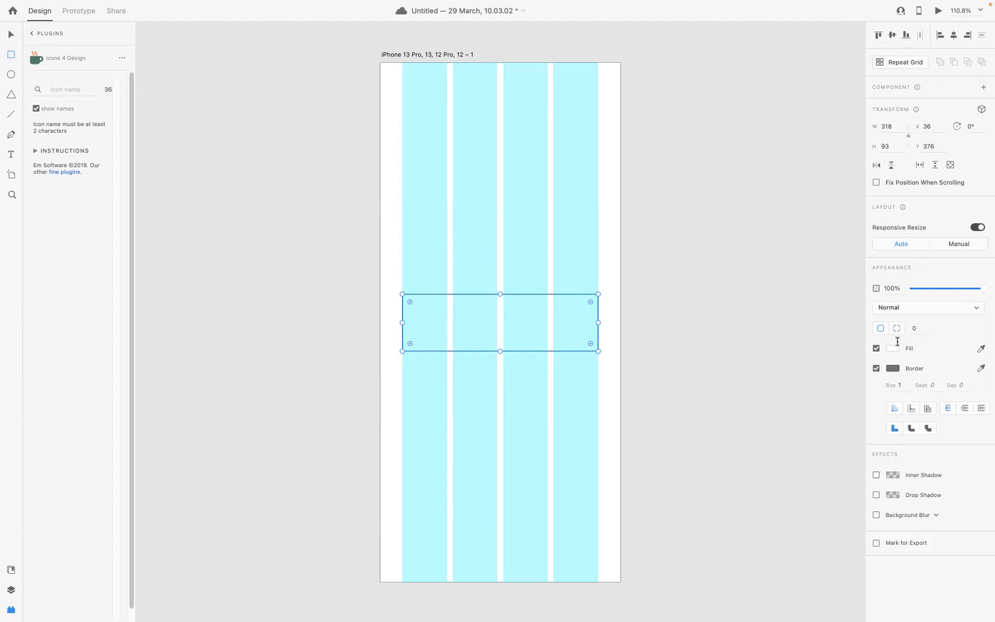
{"action": "left_click", "coordinate": [892, 348]}
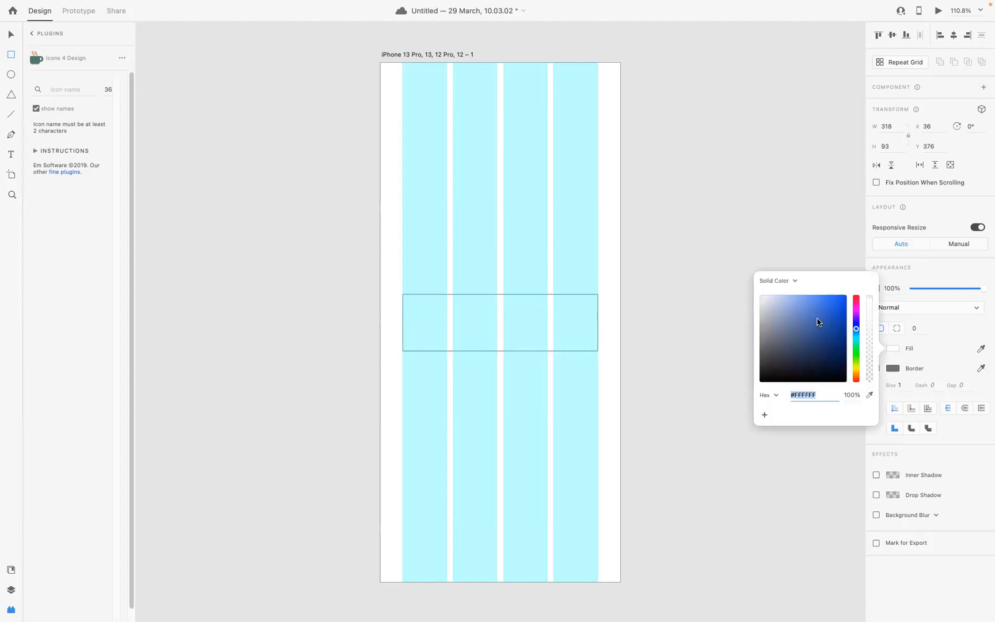
{"action": "left_click", "coordinate": [809, 300]}
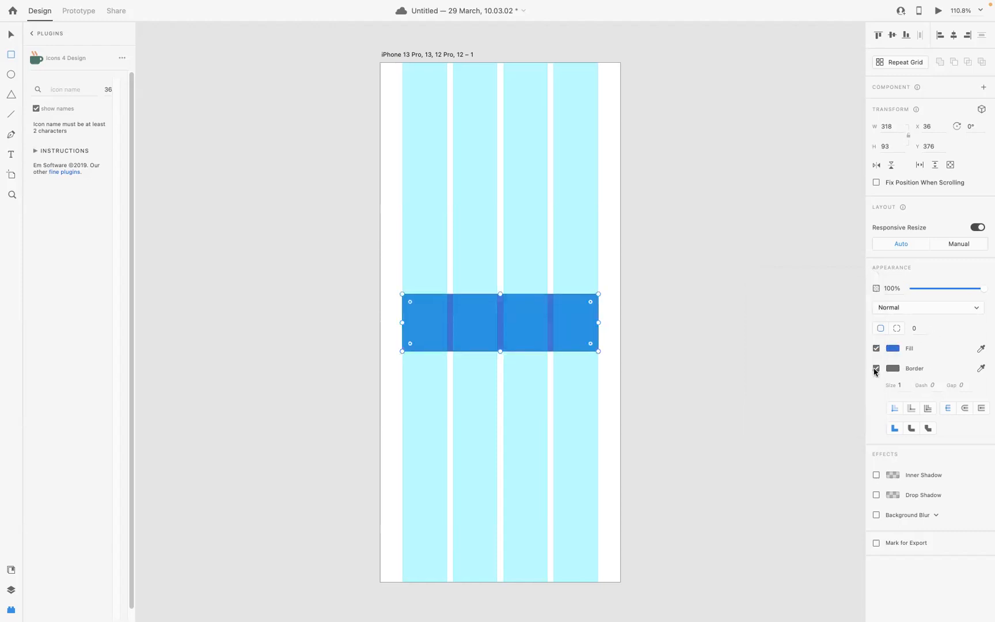
{"action": "left_click", "coordinate": [877, 368]}
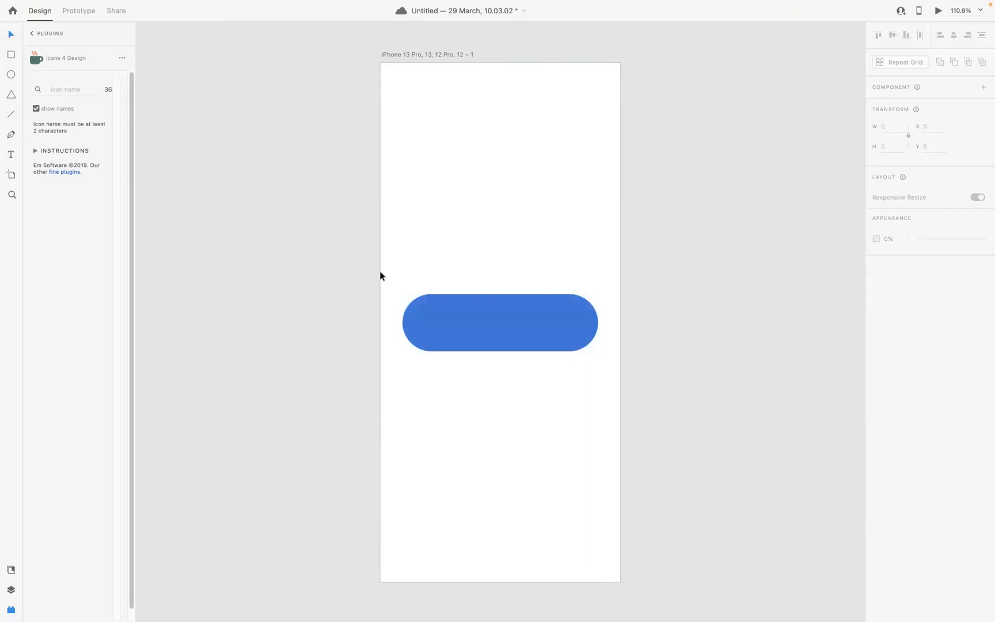
{"action": "mouse_move", "coordinate": [16, 161]}
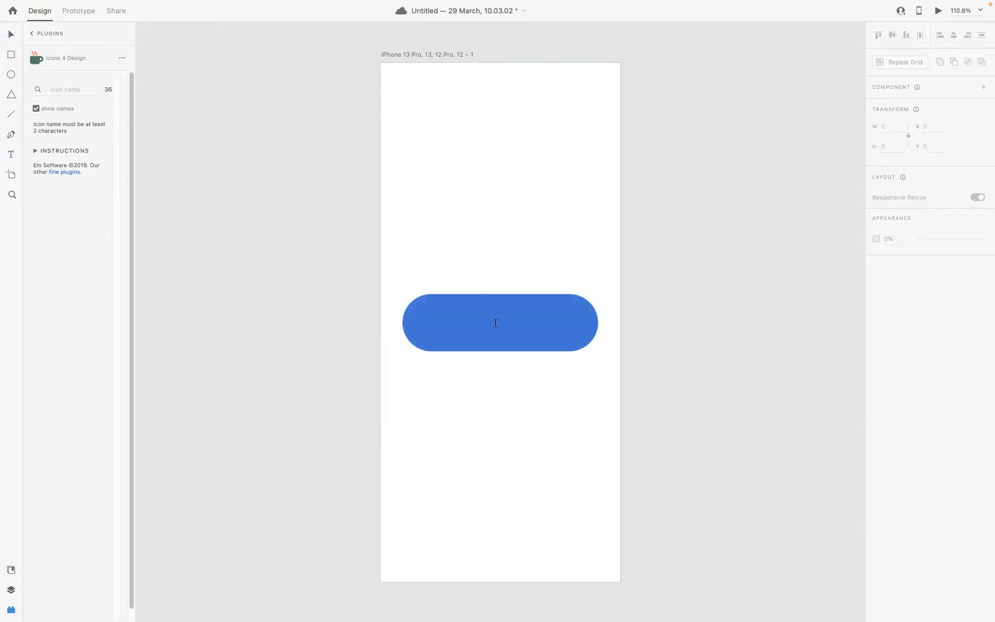
Type a white 'SIGN UP' label in the middle of the blue pill.
{"action": "double_click", "coordinate": [499, 322]}
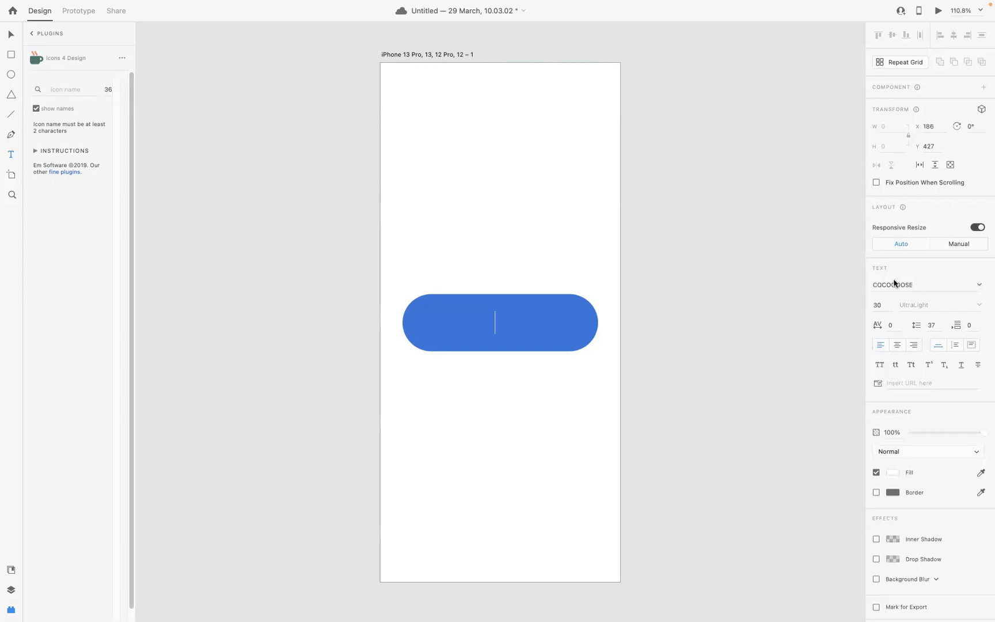
{"action": "mouse_move", "coordinate": [976, 284]}
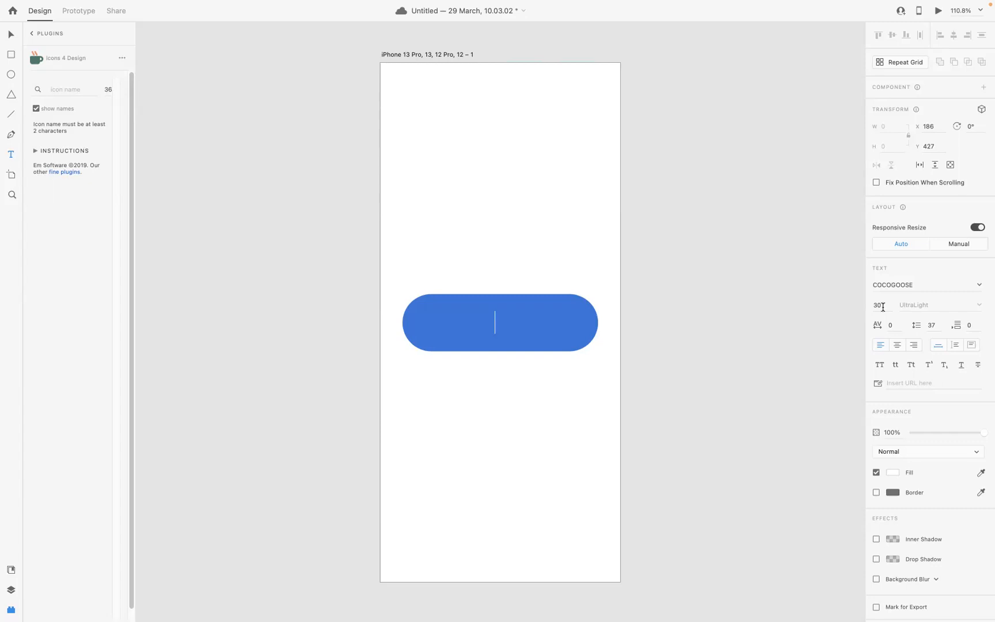
{"action": "type", "text": "SIG"}
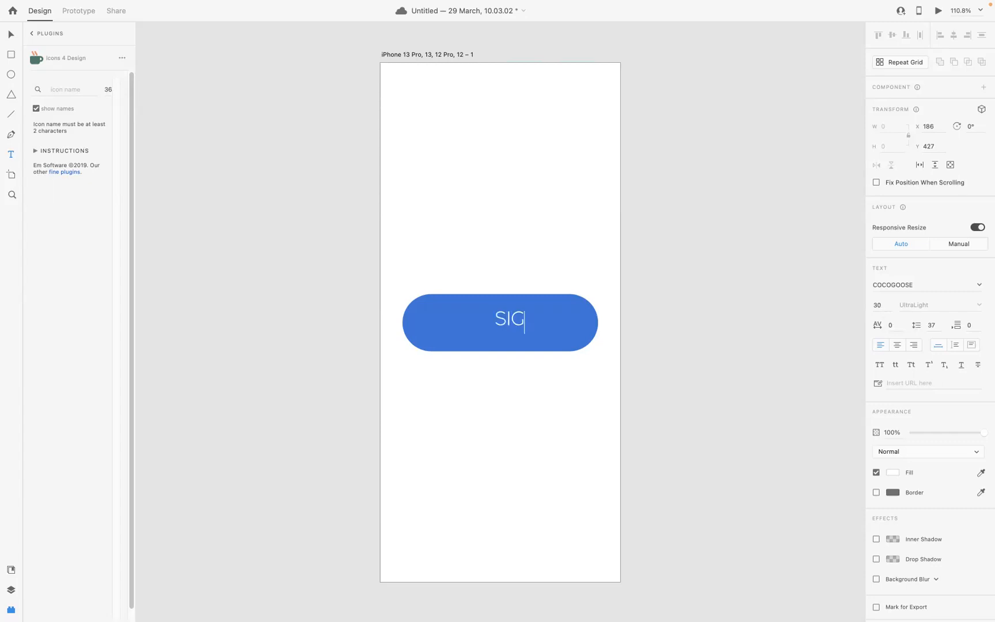
{"action": "type", "text": "N UP"}
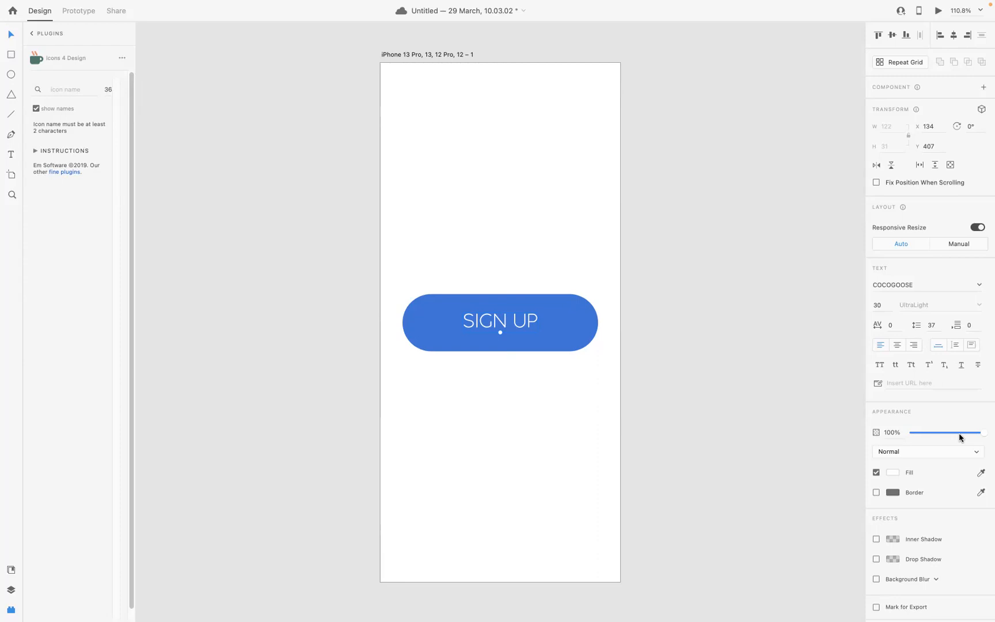
{"action": "mouse_move", "coordinate": [686, 332]}
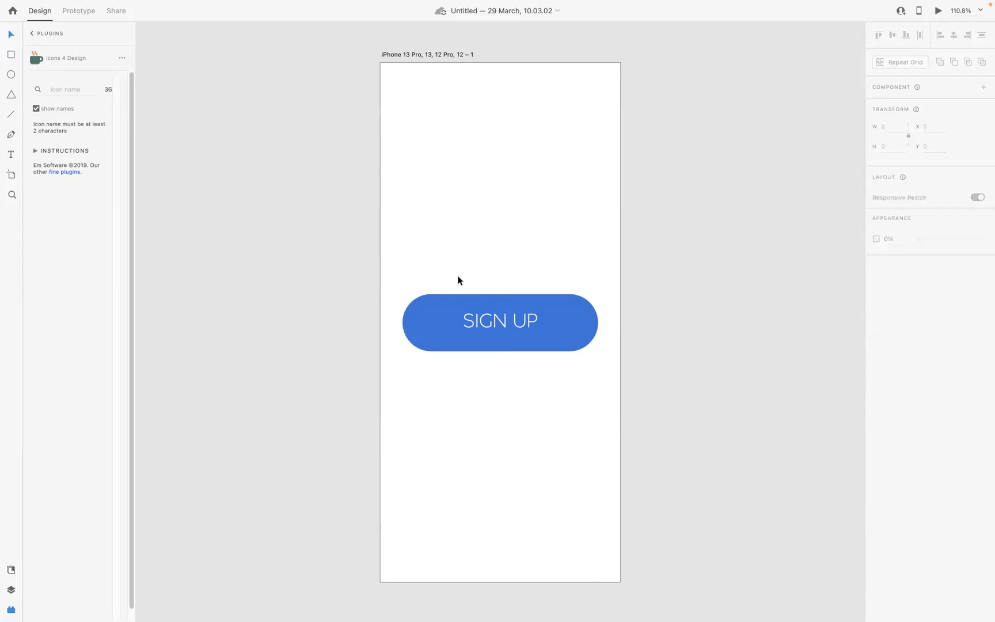
Select the pill and its SIGN UP text and group them via the right-click menu.
{"action": "left_click", "coordinate": [500, 322]}
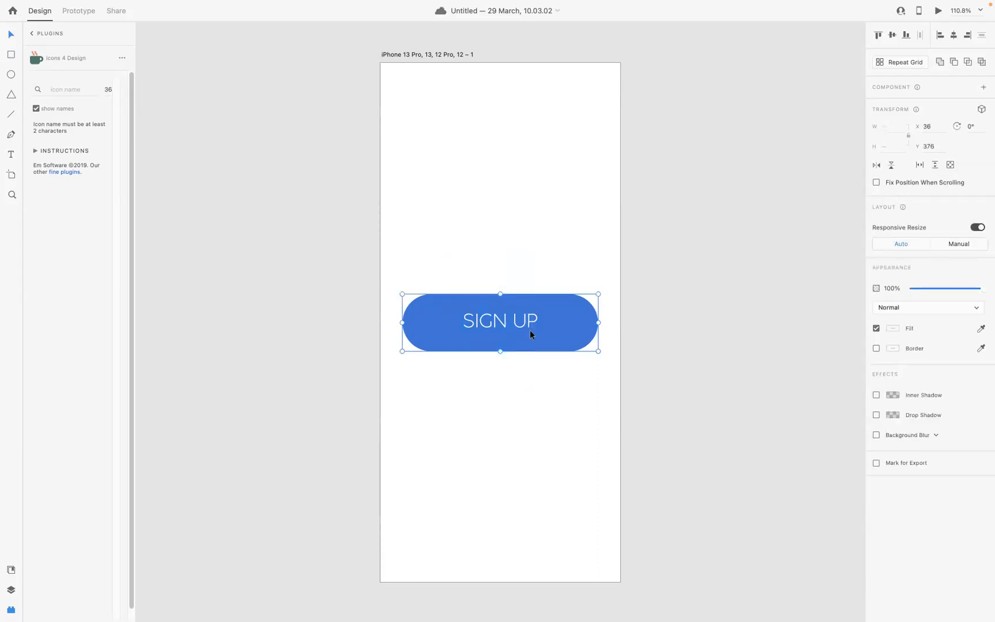
{"action": "right_click", "coordinate": [532, 334]}
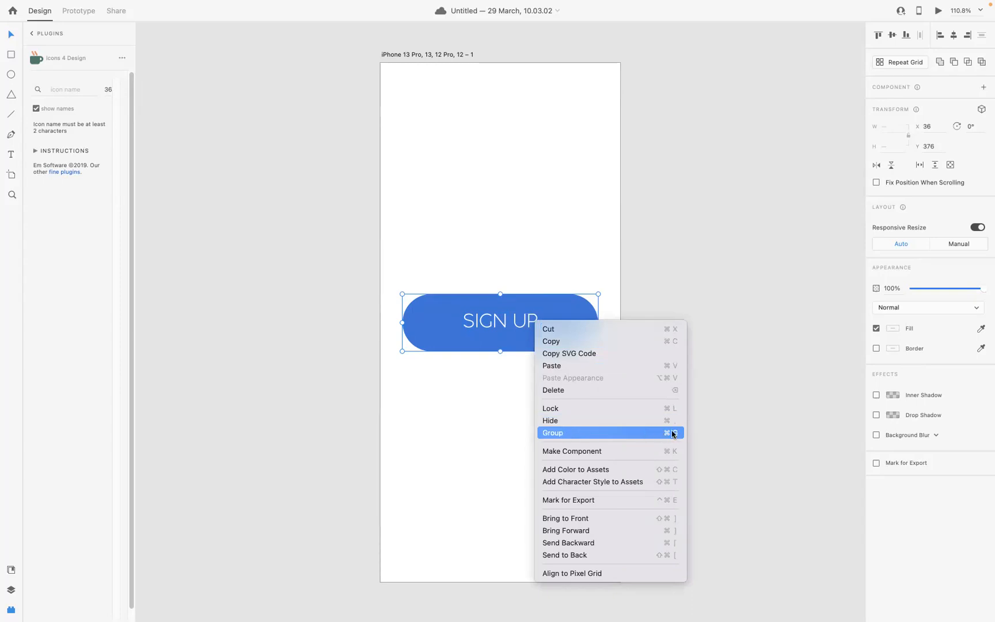
{"action": "mouse_move", "coordinate": [665, 437]}
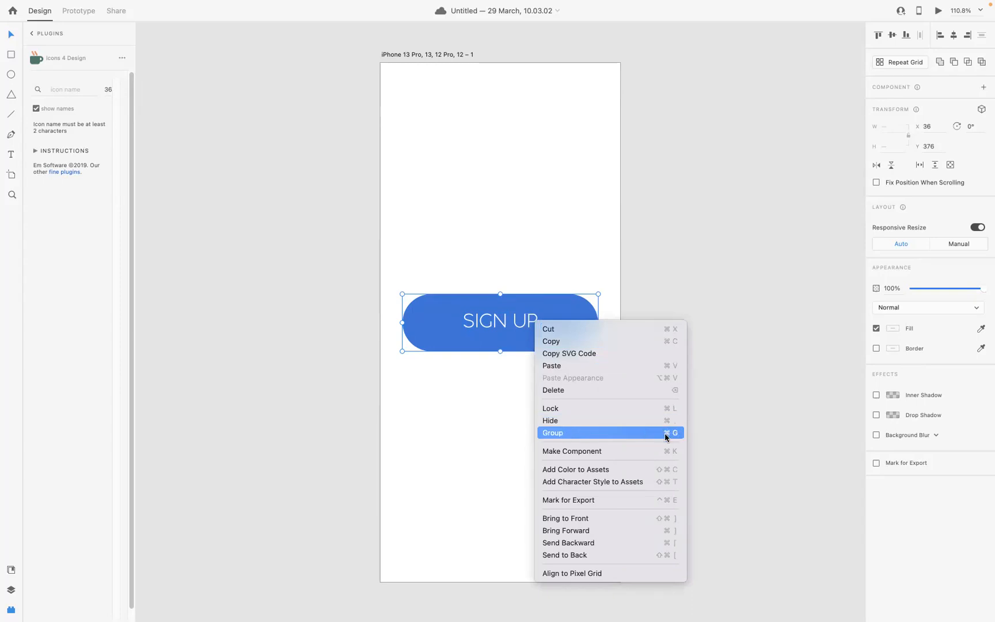
{"action": "mouse_move", "coordinate": [550, 436]}
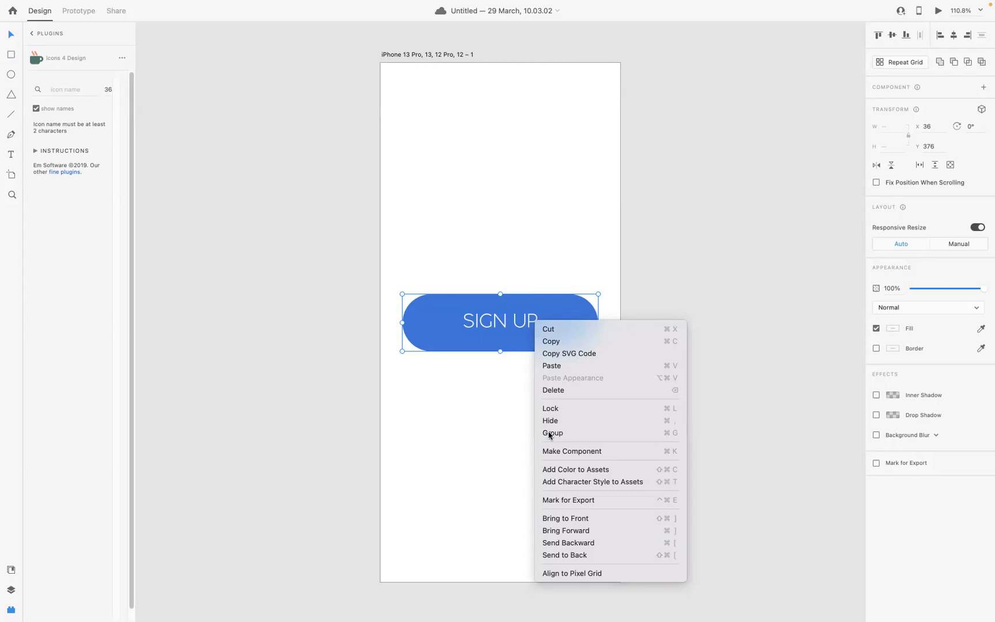
{"action": "left_click", "coordinate": [552, 433]}
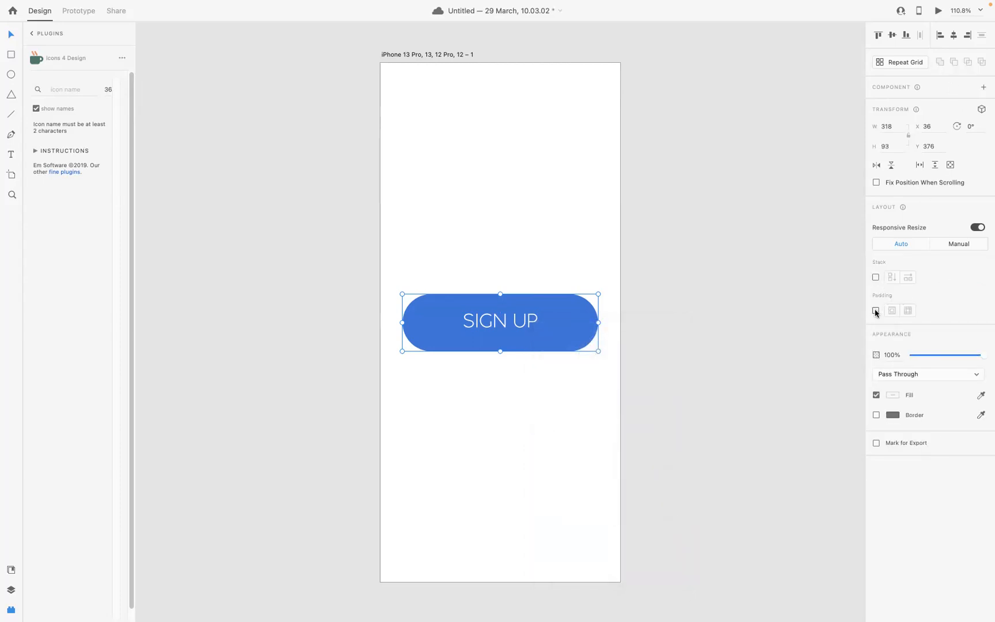
Enable padding on the button group and set left and right sides to 36.
{"action": "left_click", "coordinate": [891, 311]}
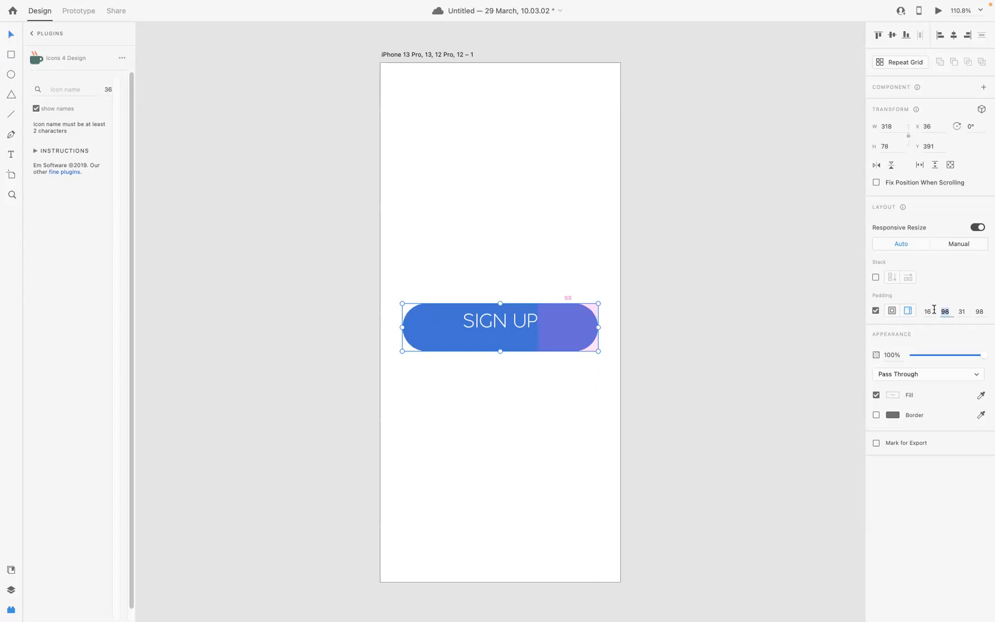
{"action": "type", "text": "36"}
{"action": "left_click", "coordinate": [962, 311]}
{"action": "type", "text": "16"}
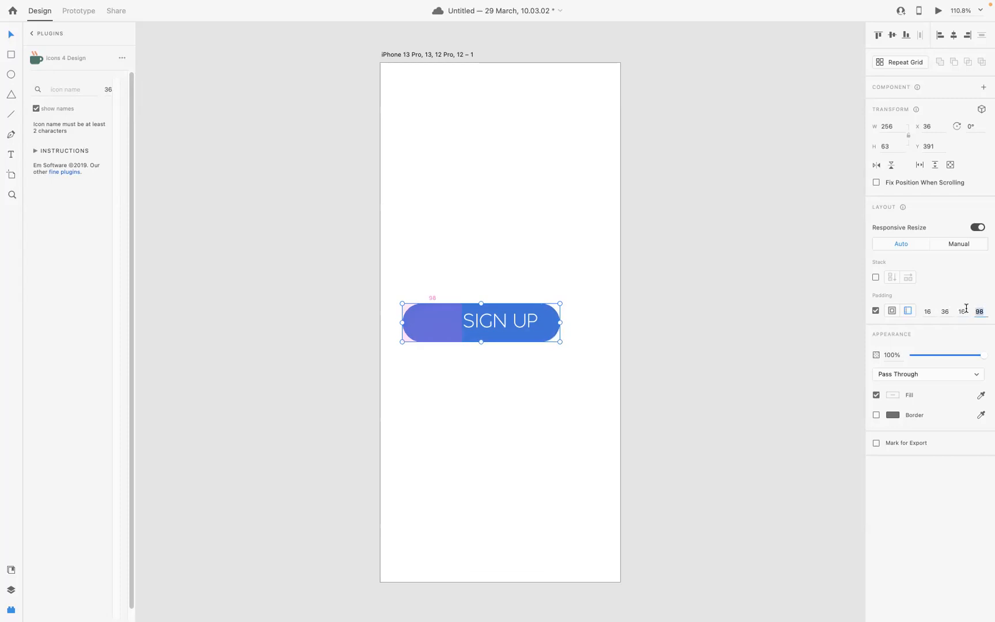
{"action": "type", "text": "36"}
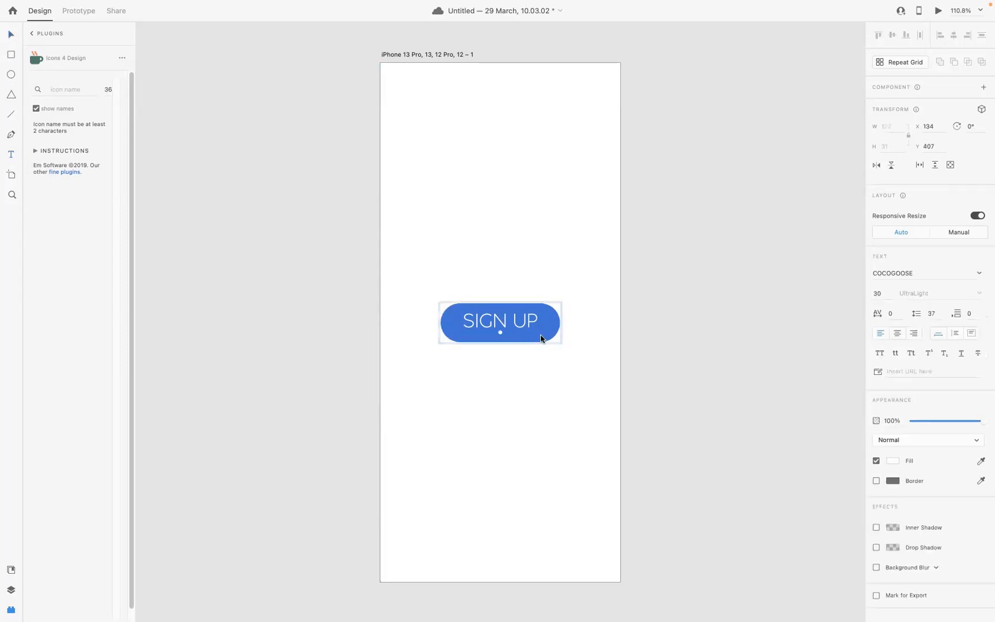
Change the button's text label from SIGN UP to LOGIN.
{"action": "double_click", "coordinate": [500, 323]}
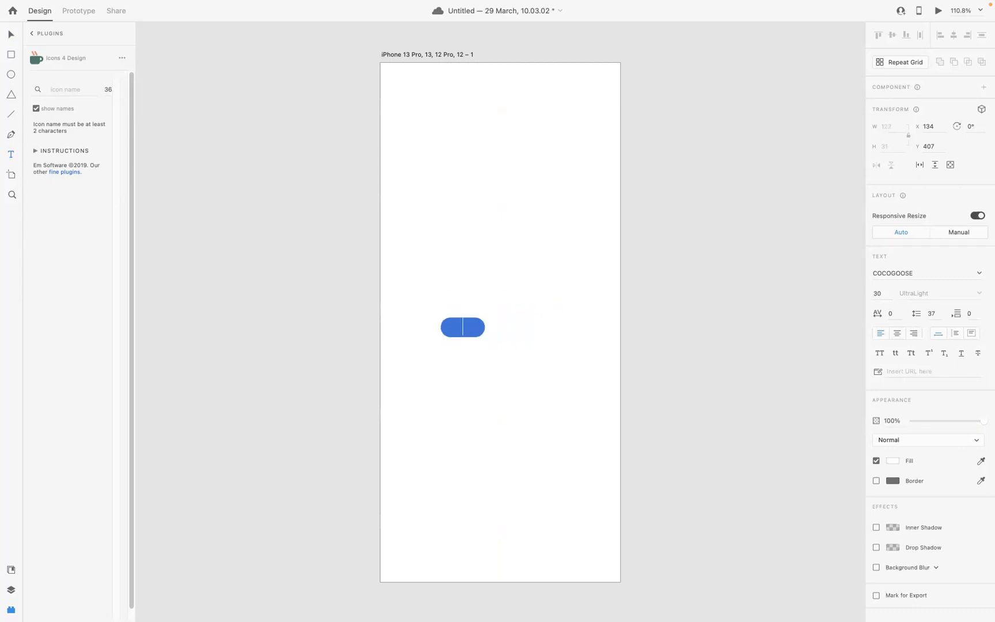
{"action": "type", "text": "LOG"}
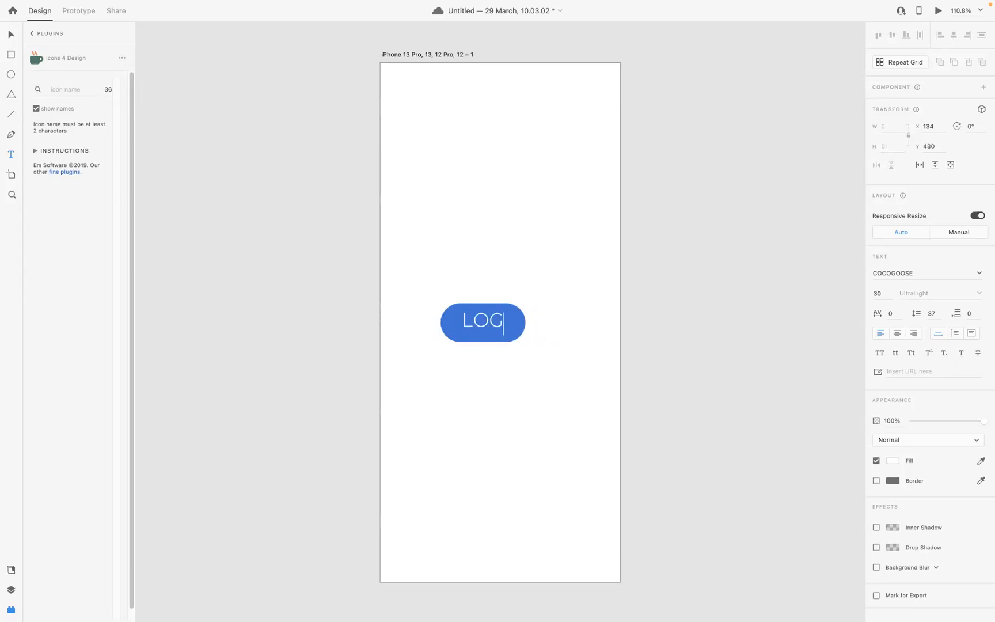
{"action": "type", "text": "IN"}
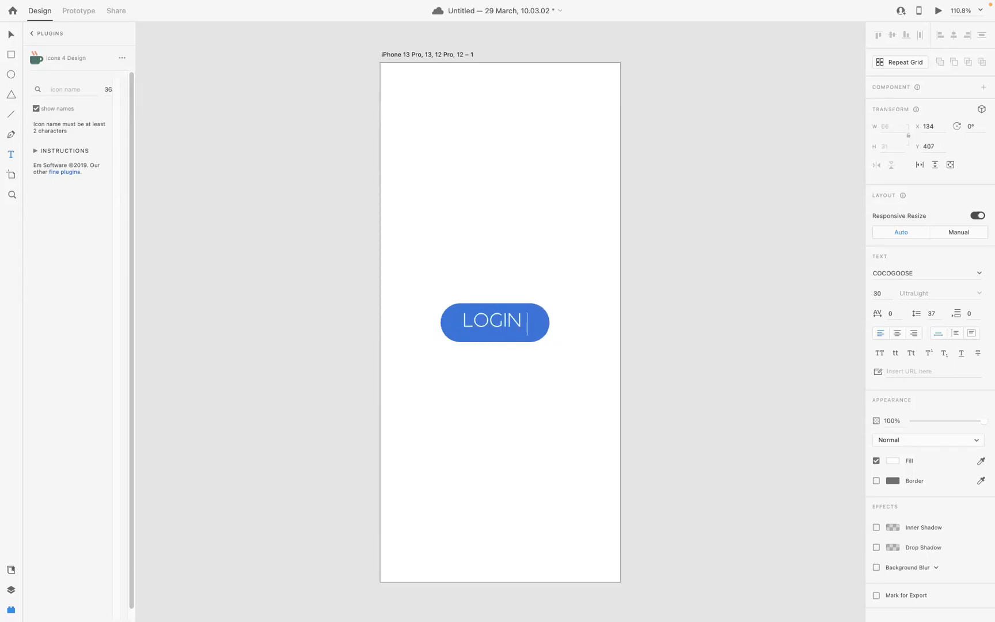
{"action": "type", "text": "AND S"}
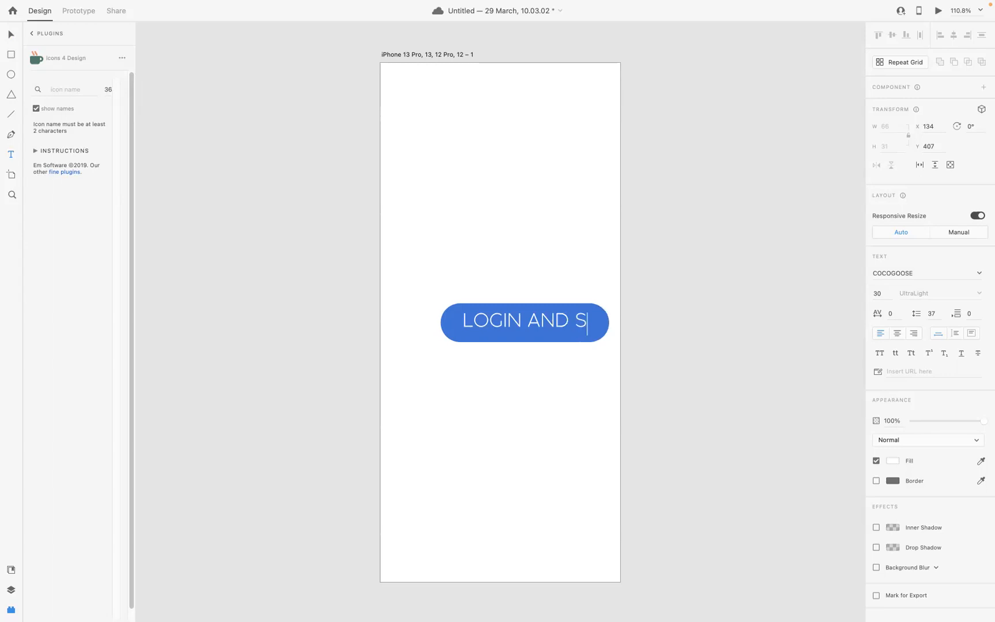
{"action": "type", "text": "IGN UP"}
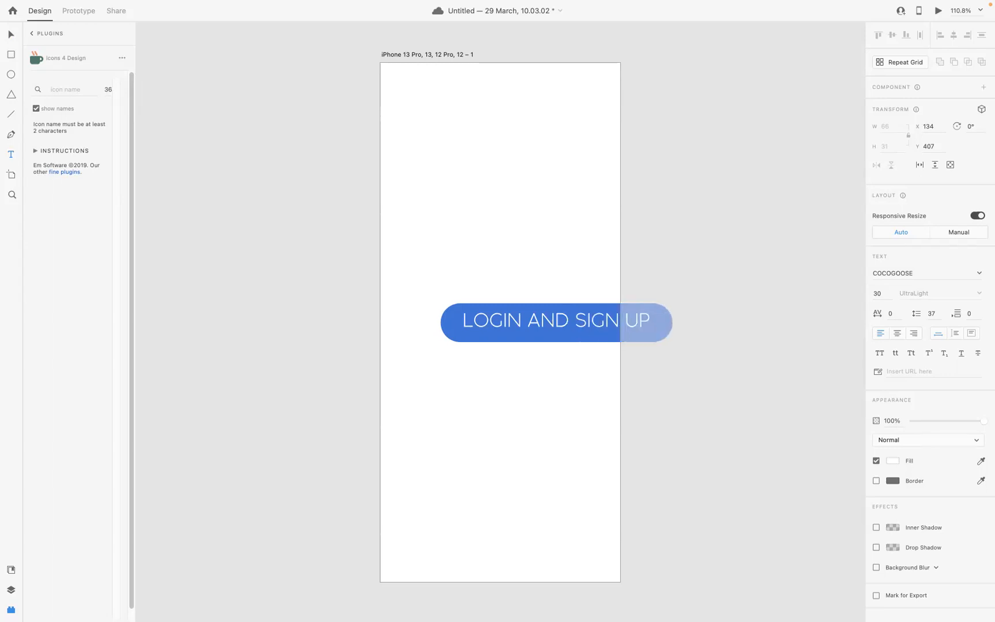
{"action": "type", "text": "LOGIN A"}
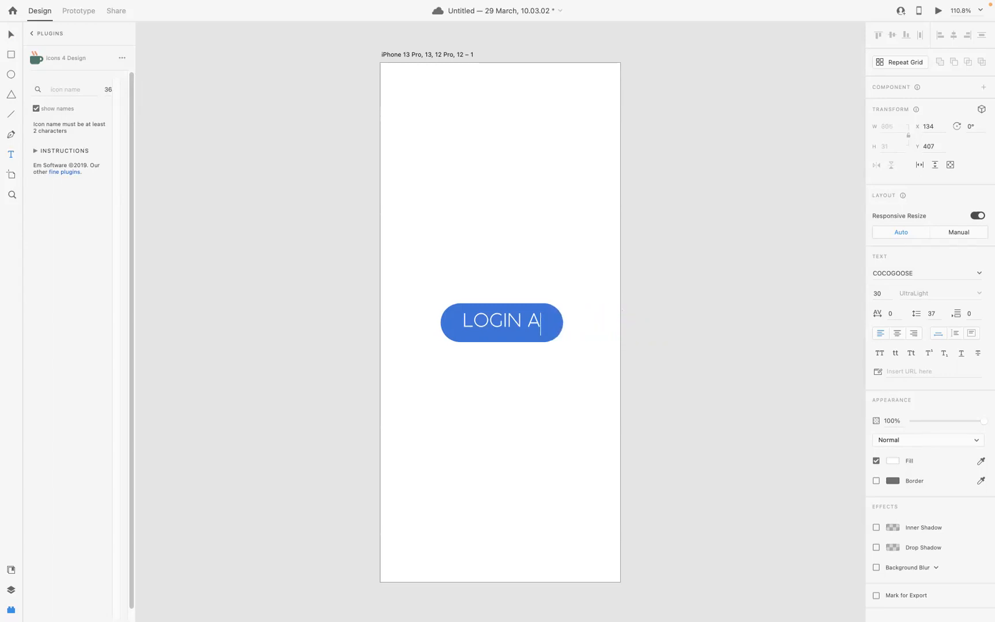
{"action": "key", "text": "Backspace"}
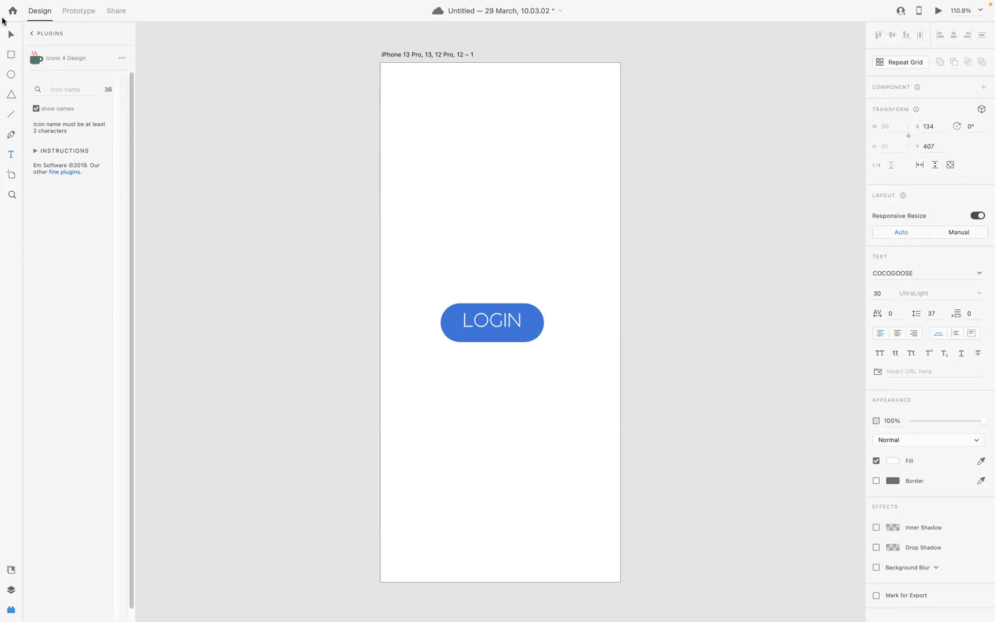
Select the LOGIN button group to centre it on the artboard.
{"action": "left_click", "coordinate": [530, 263]}
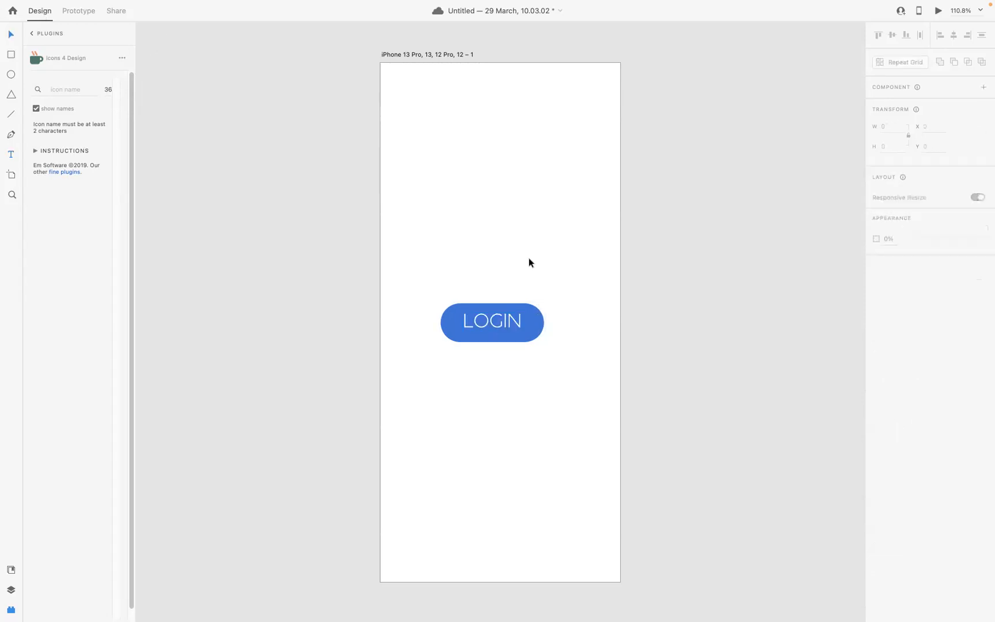
{"action": "left_click", "coordinate": [491, 322]}
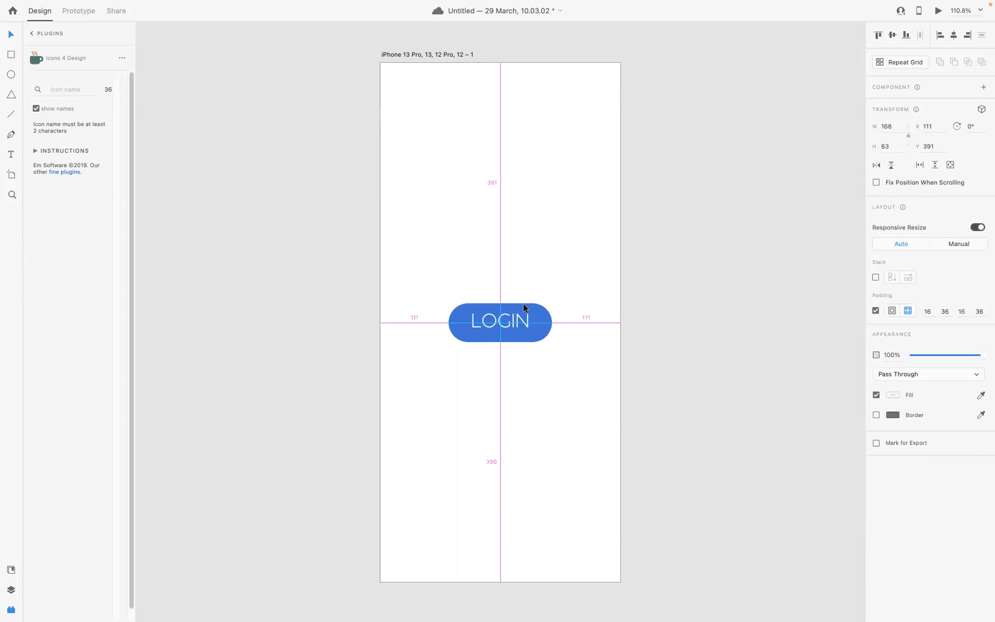
{"action": "left_click", "coordinate": [499, 321]}
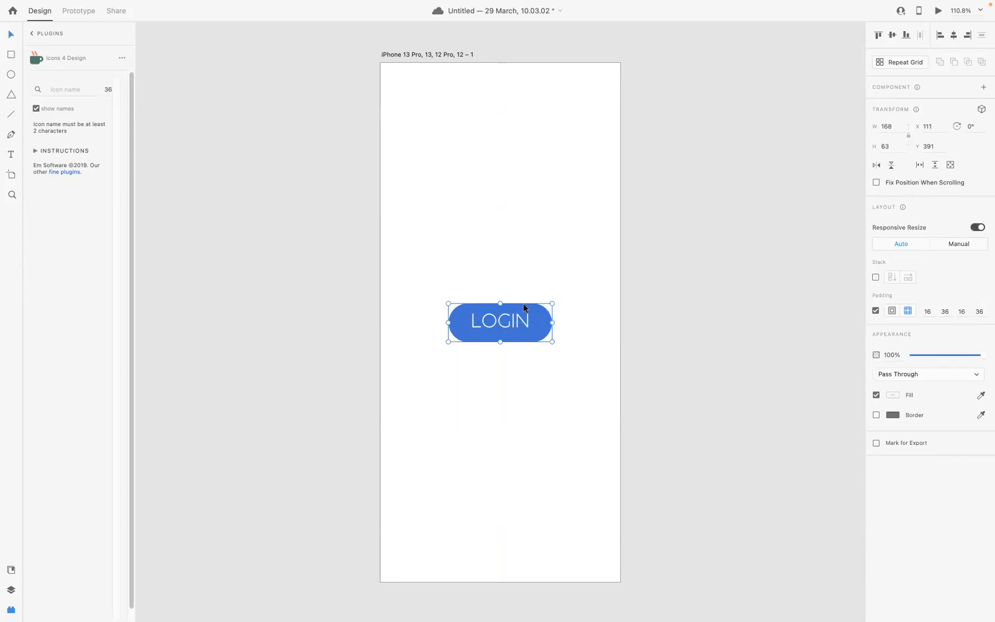